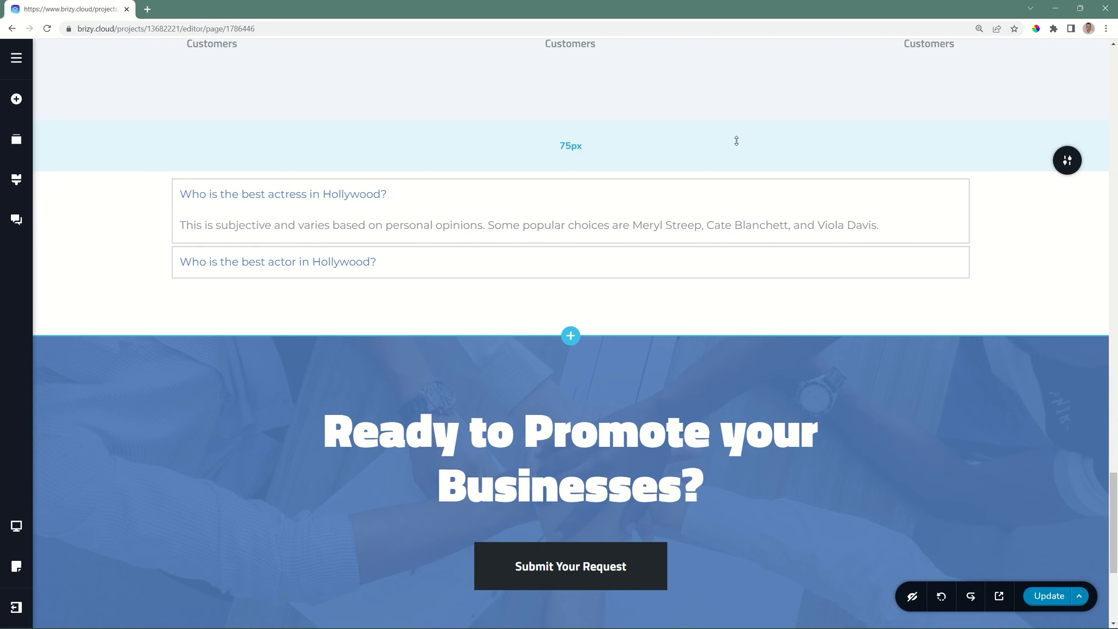
Step: Select the FAQ accordion with the two Hollywood actor questions
click(313, 194)
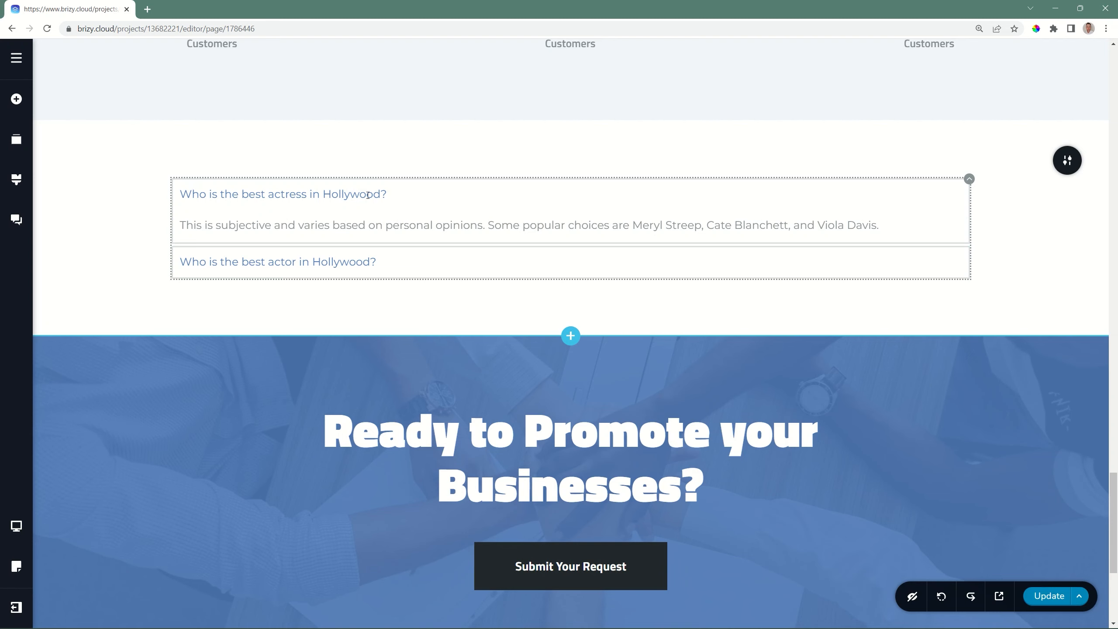
click(343, 224)
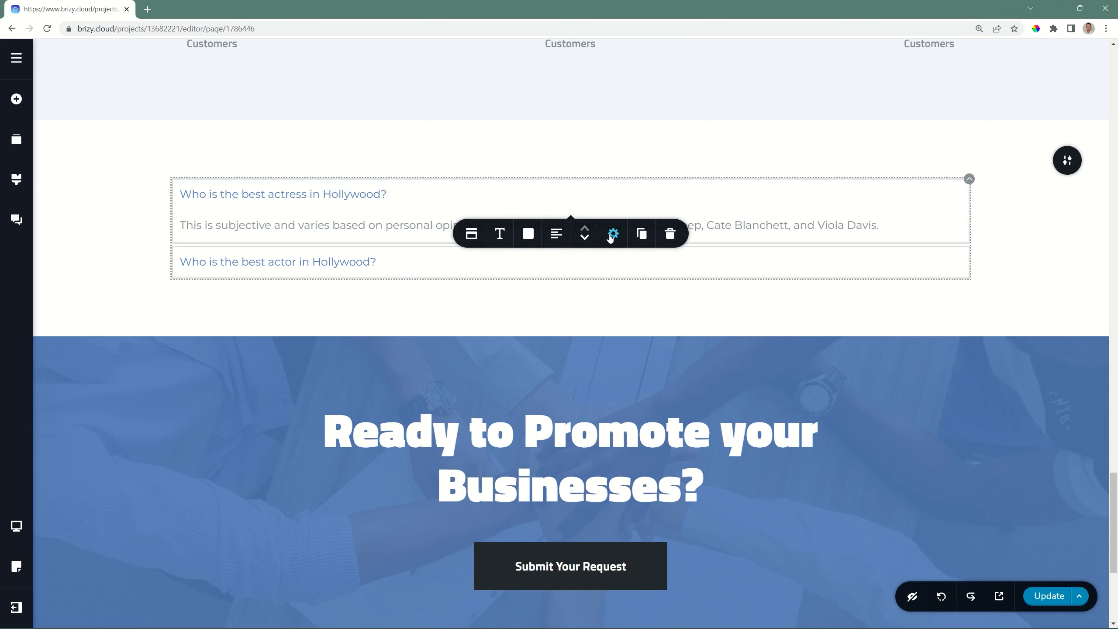
Step: Open the accordion settings and switch Title Padding to per-side values
click(612, 233)
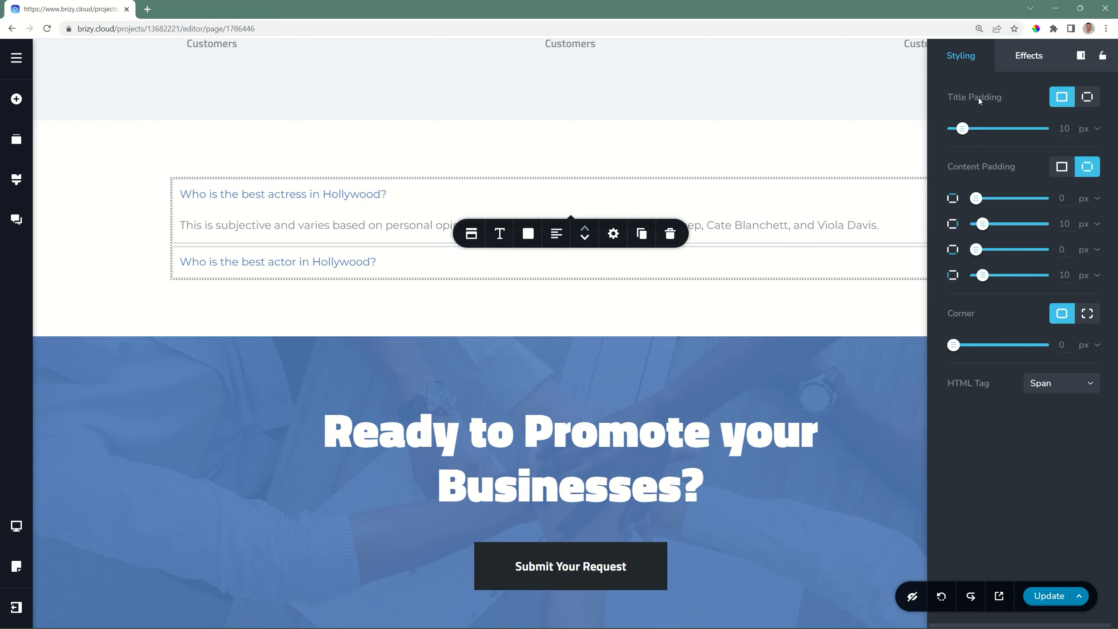
mouse_move(983, 179)
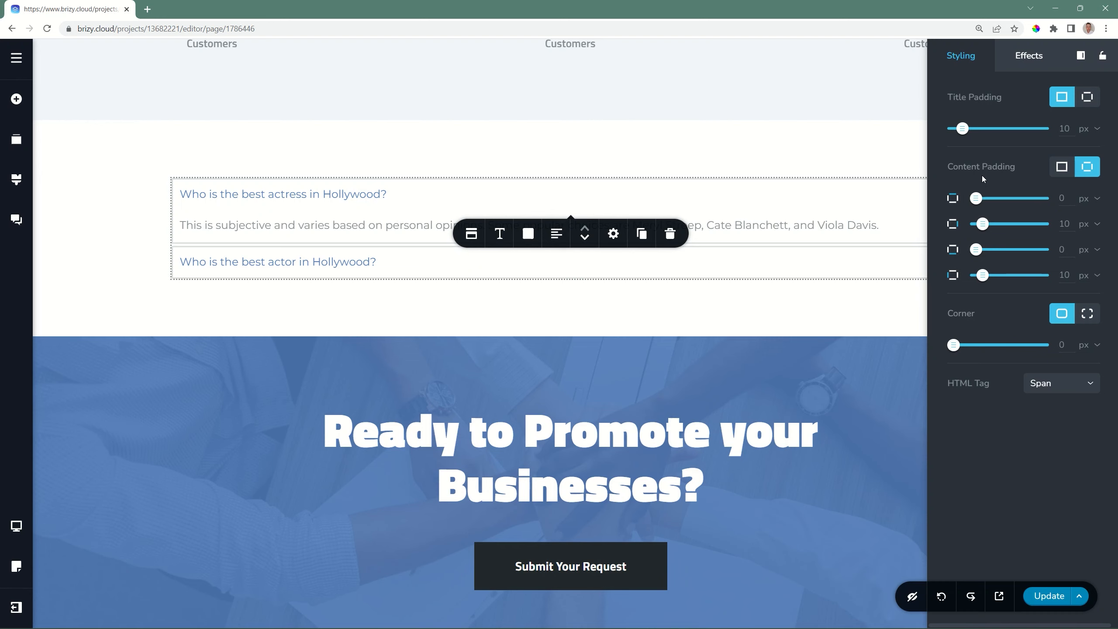
click(1087, 96)
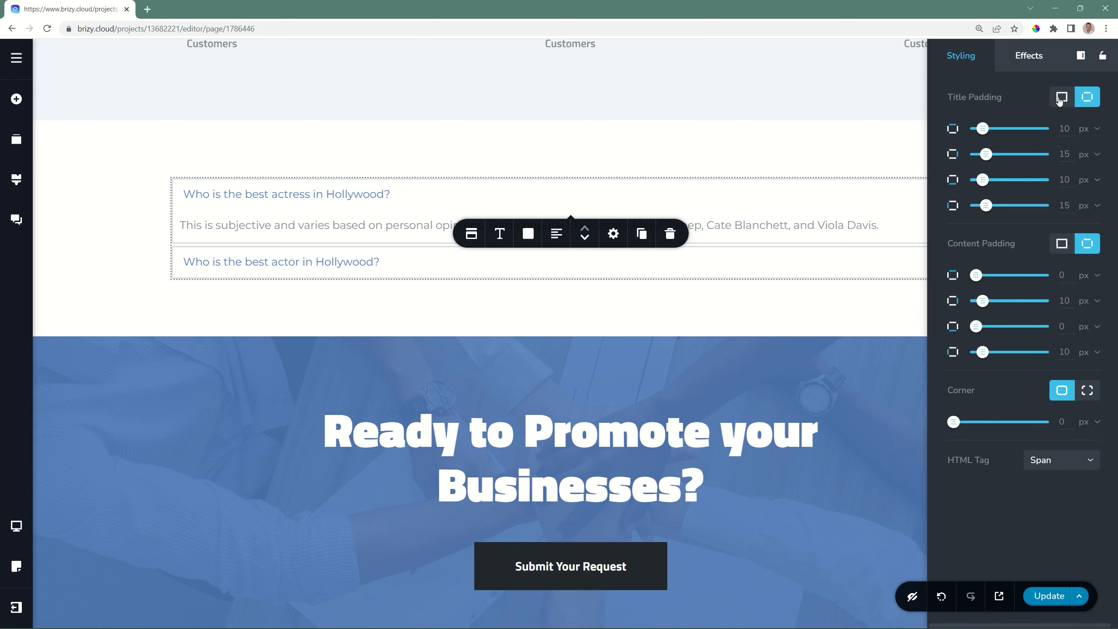
Step: Set the accordion's Title Padding back to uniform at 10 px
click(1061, 96)
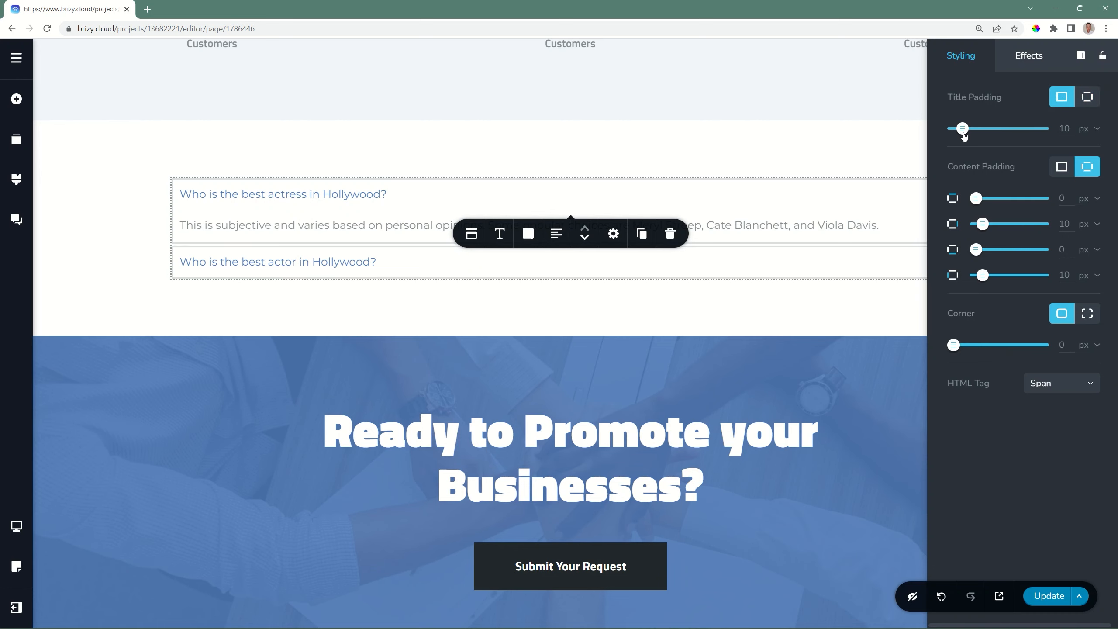
drag(962, 129, 1018, 128)
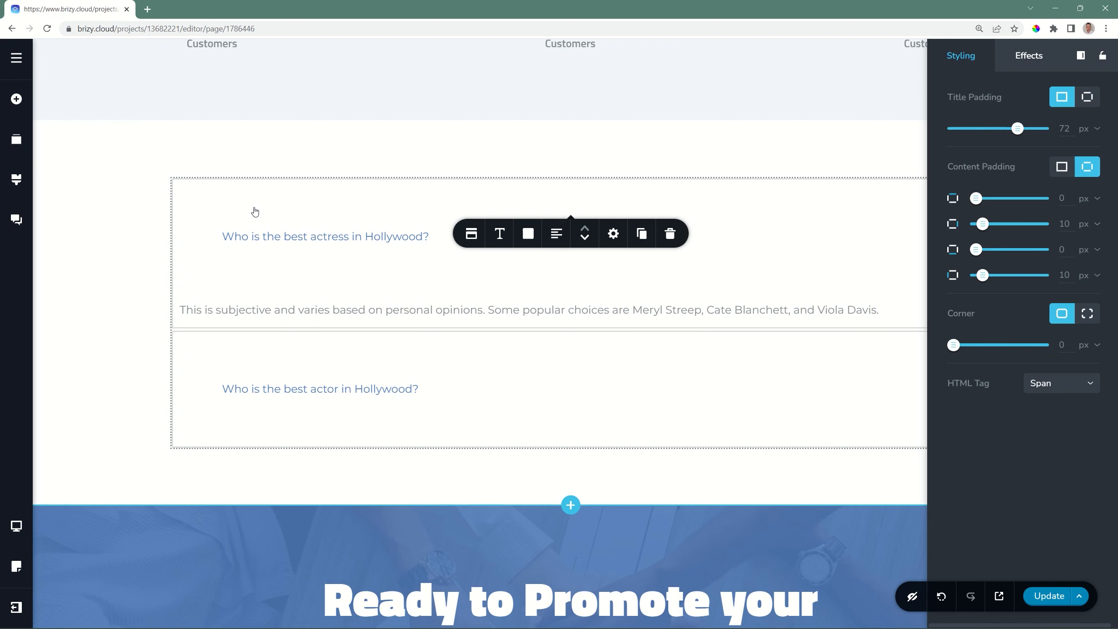
mouse_move(787, 209)
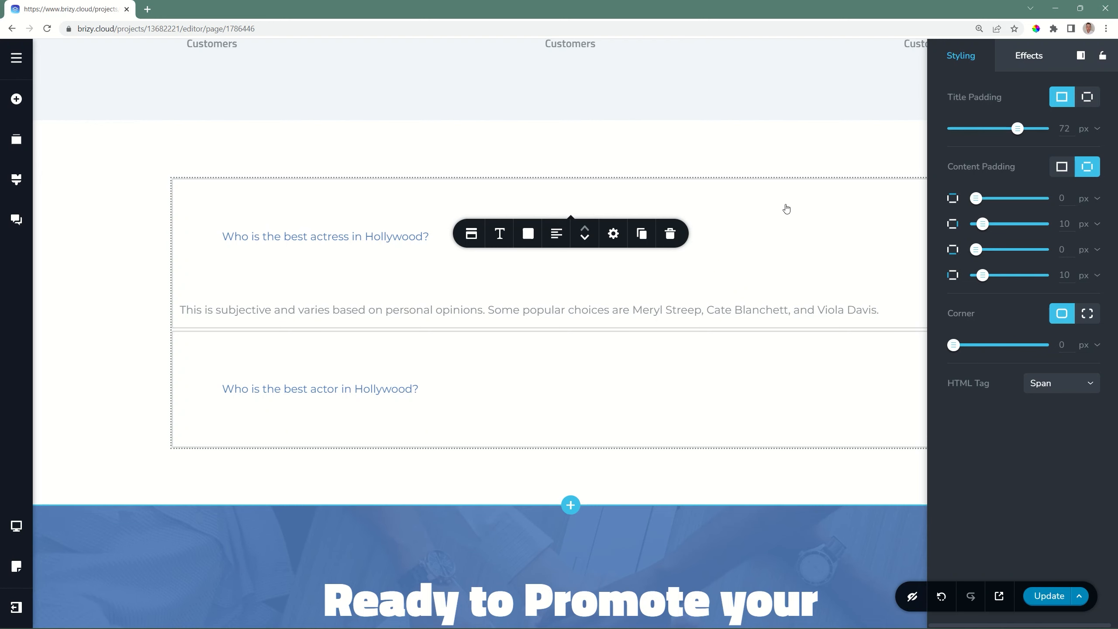
drag(1018, 129, 963, 129)
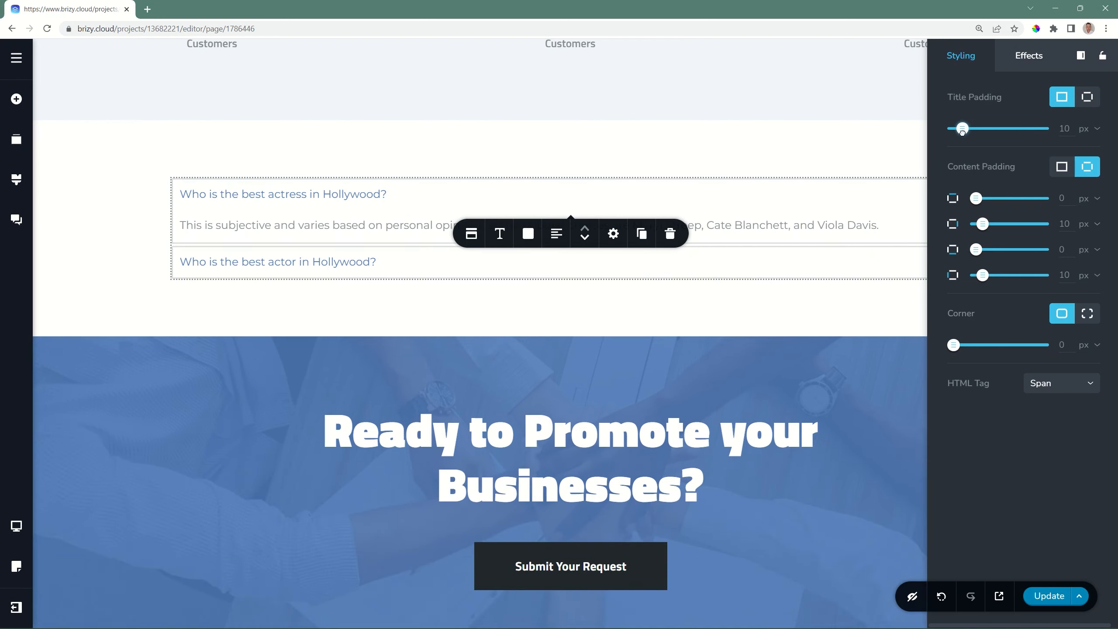
drag(962, 128, 960, 128)
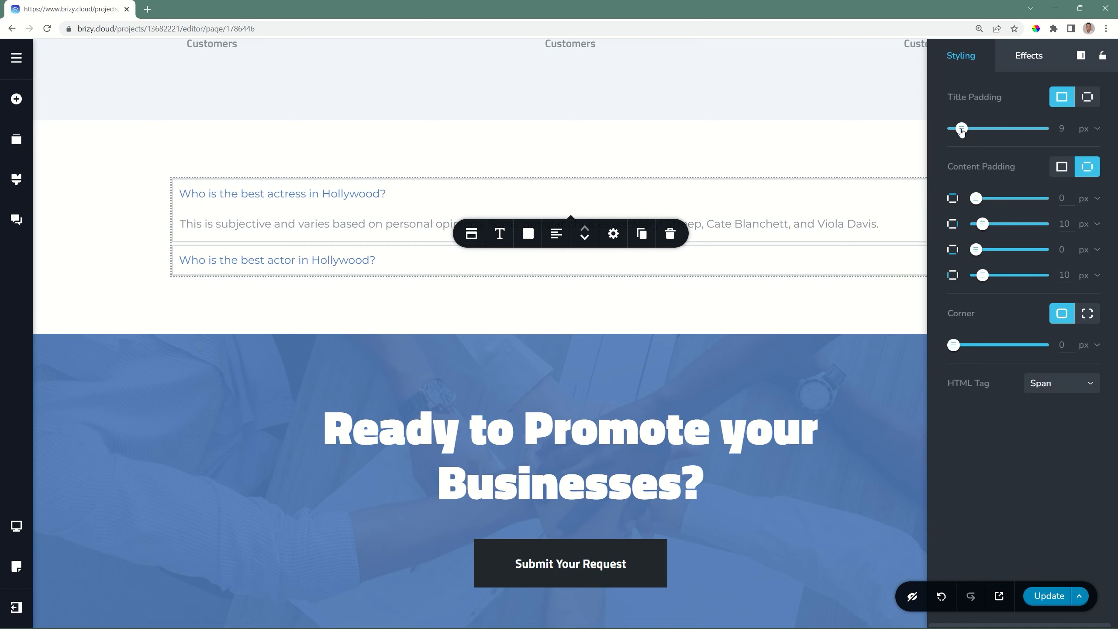
drag(961, 129, 970, 128)
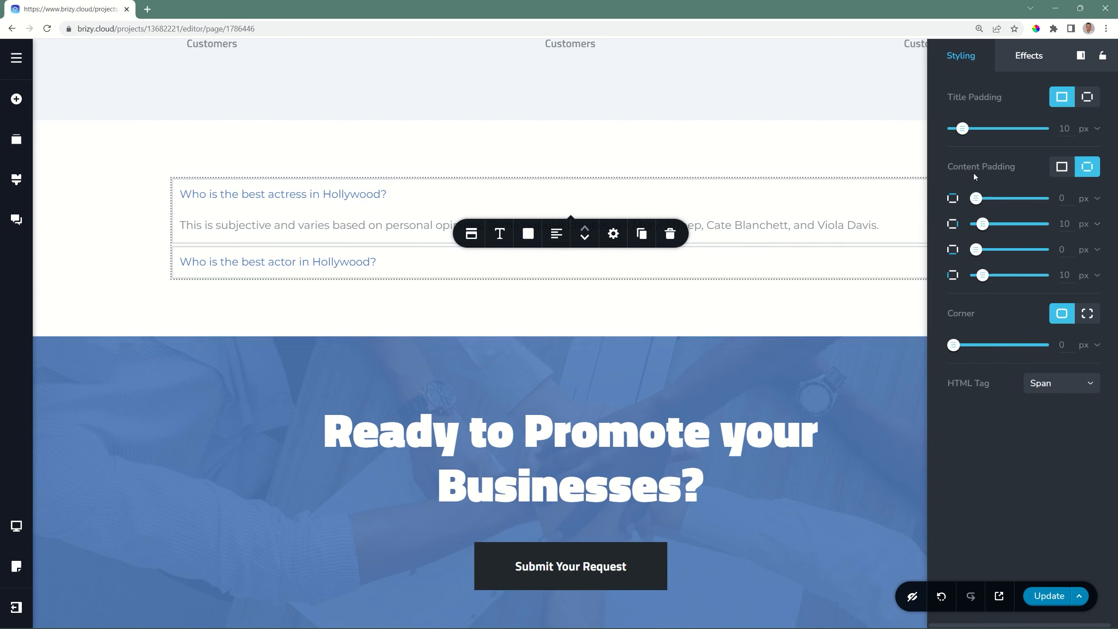
mouse_move(1009, 170)
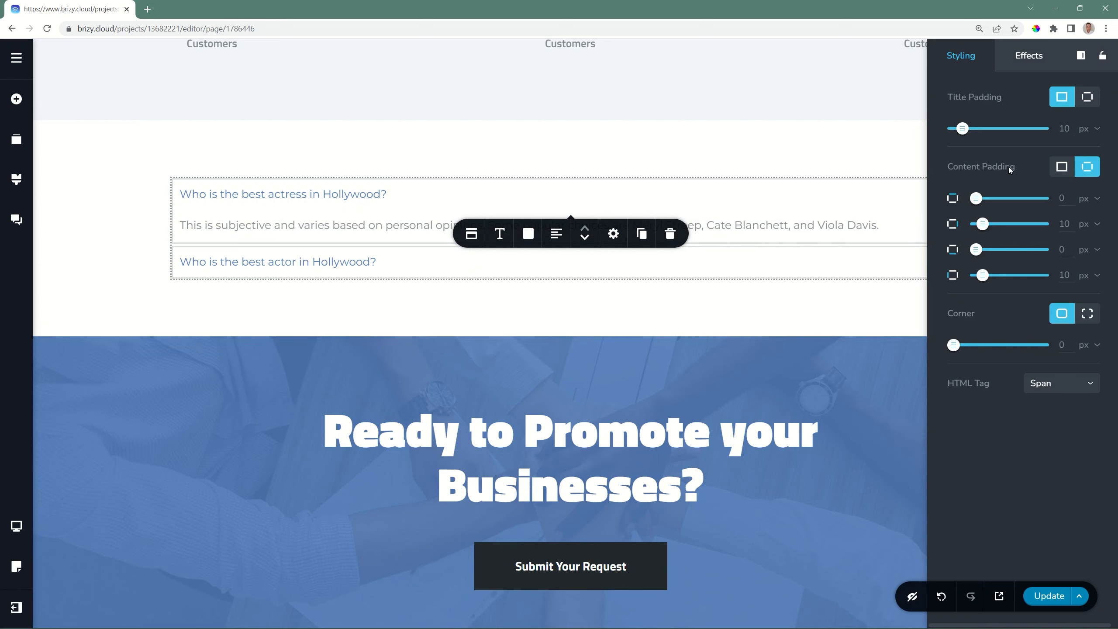
Step: Set uniform Content Padding of 10 px for the answer text
click(1062, 166)
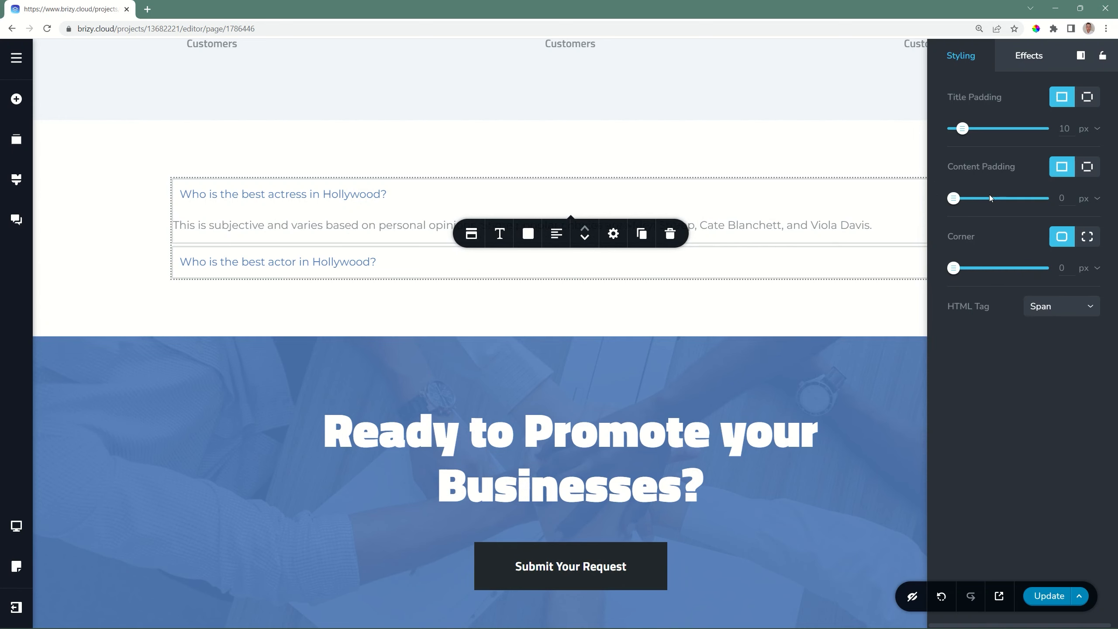
drag(952, 198, 1010, 198)
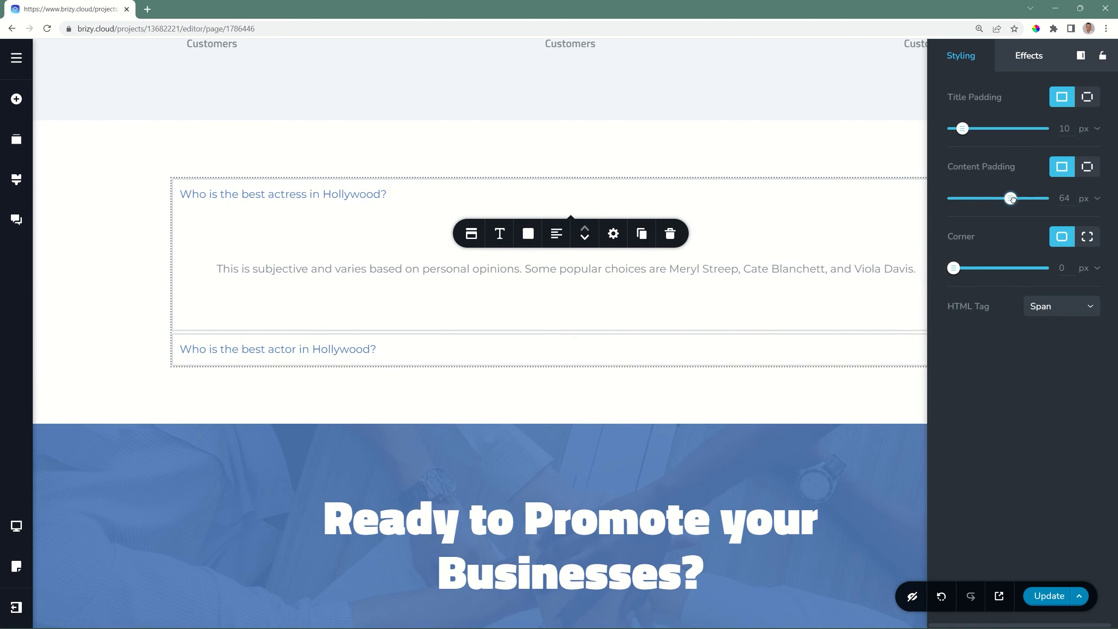
drag(1010, 198, 964, 198)
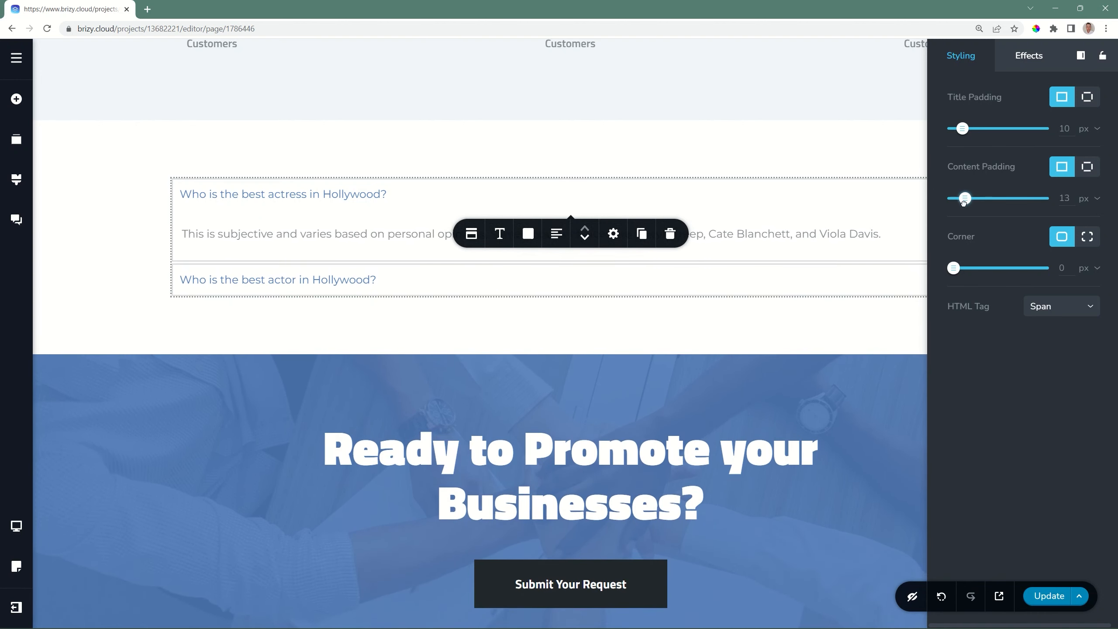
drag(966, 198, 962, 199)
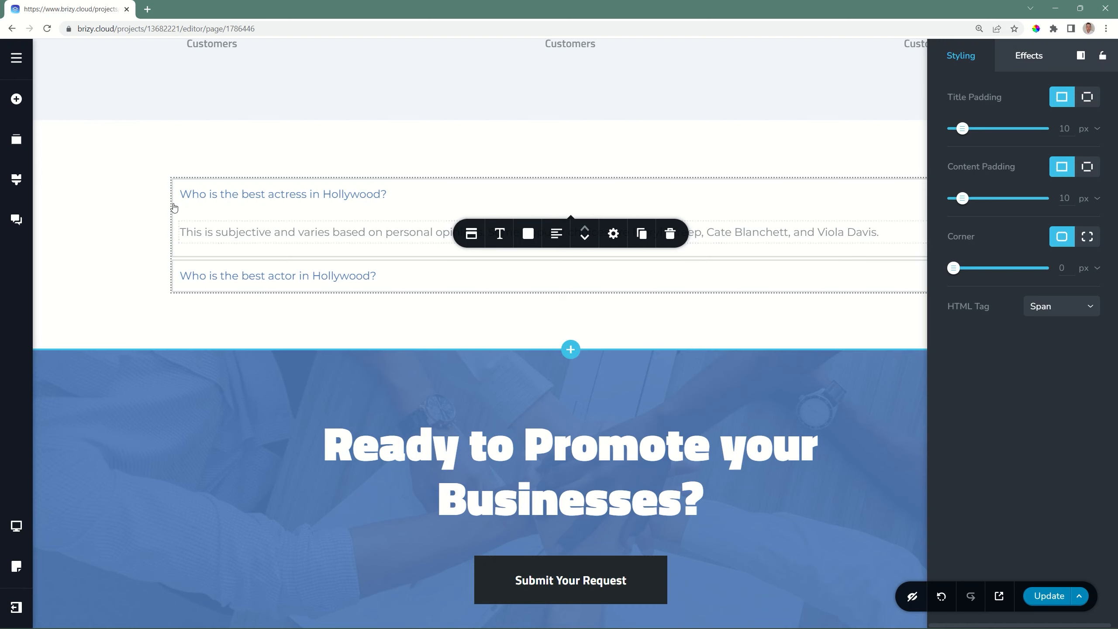
mouse_move(238, 251)
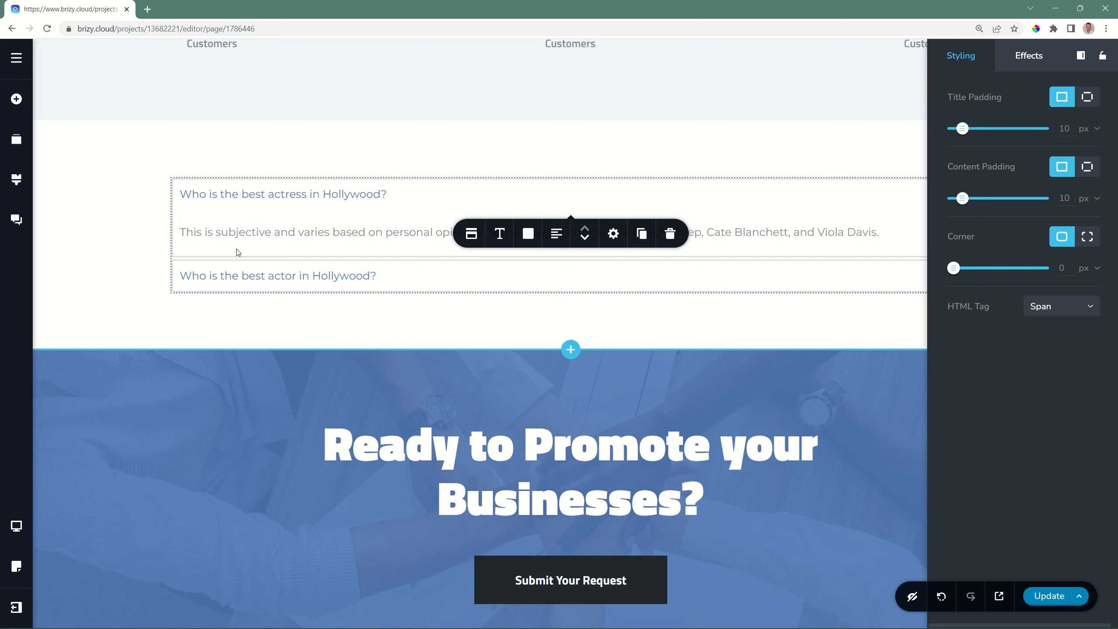
mouse_move(243, 201)
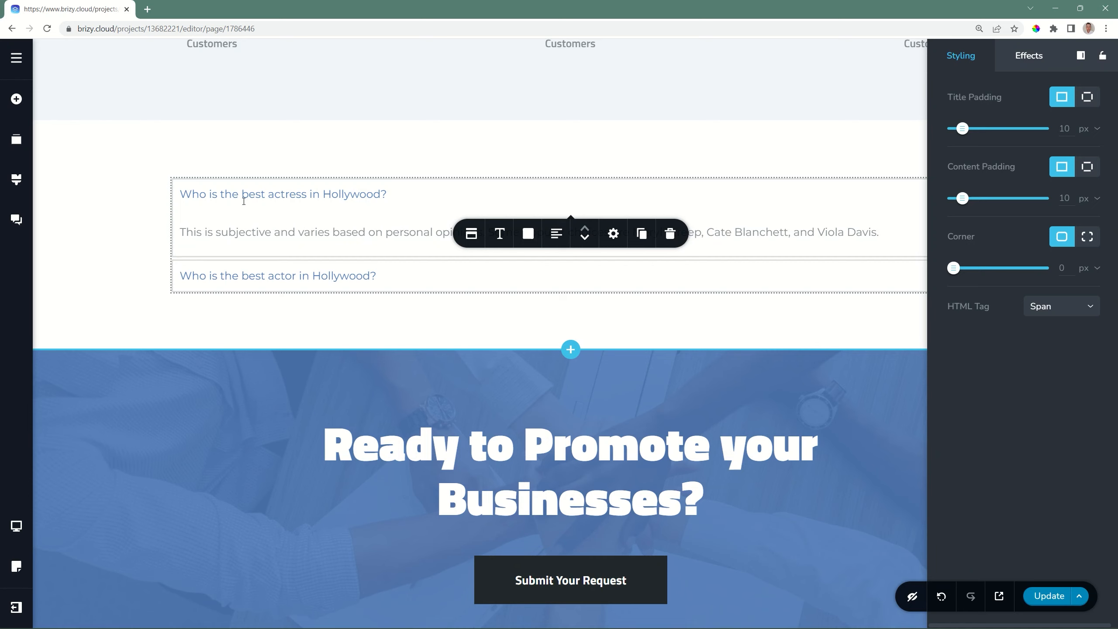